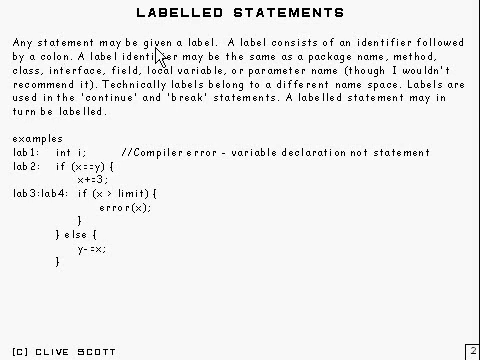
mouse_move(228, 58)
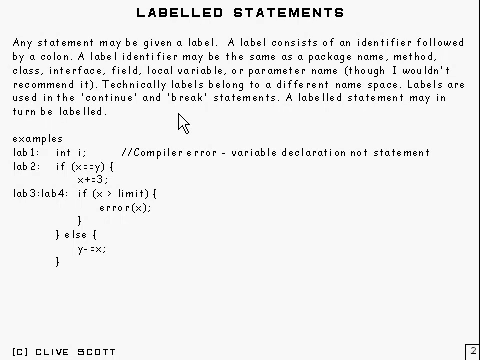
mouse_move(180, 118)
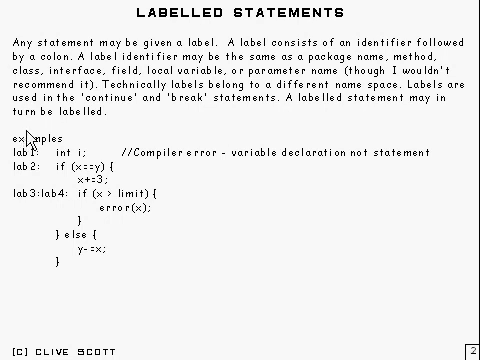
mouse_move(48, 204)
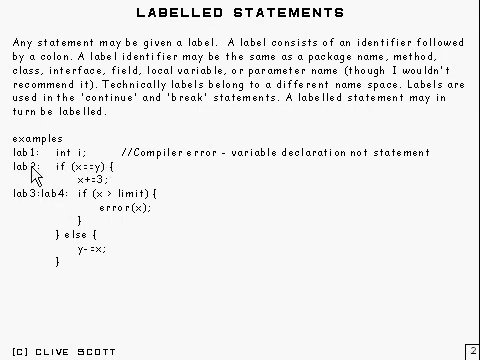
mouse_move(236, 248)
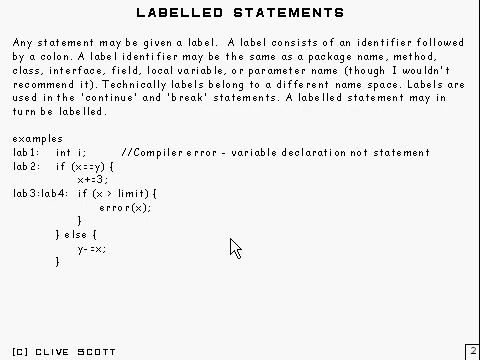